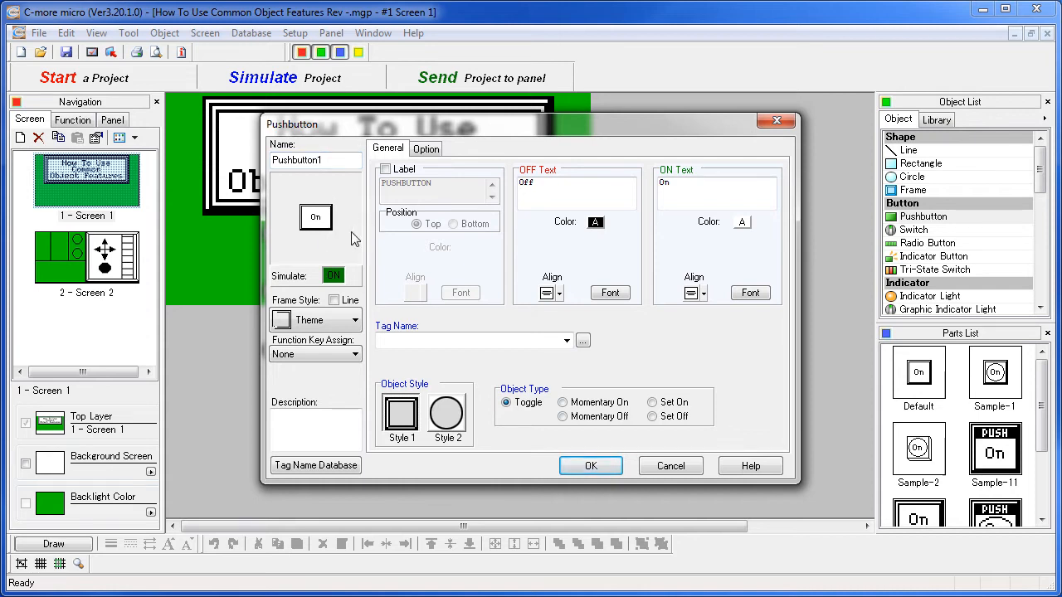
mouse_move(338, 293)
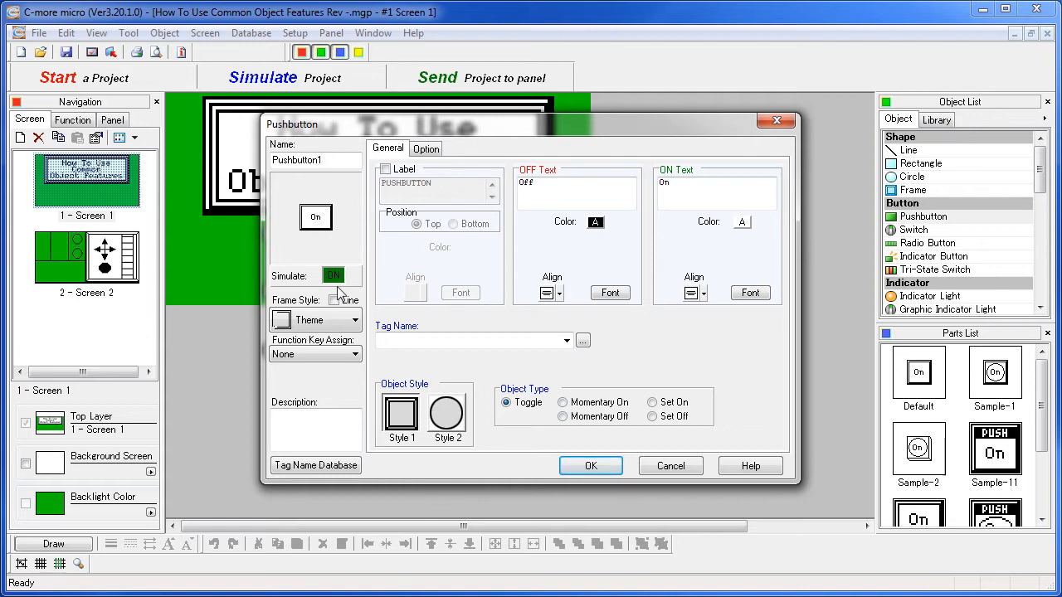
Preview the pushbutton in its off and on states.
click(333, 276)
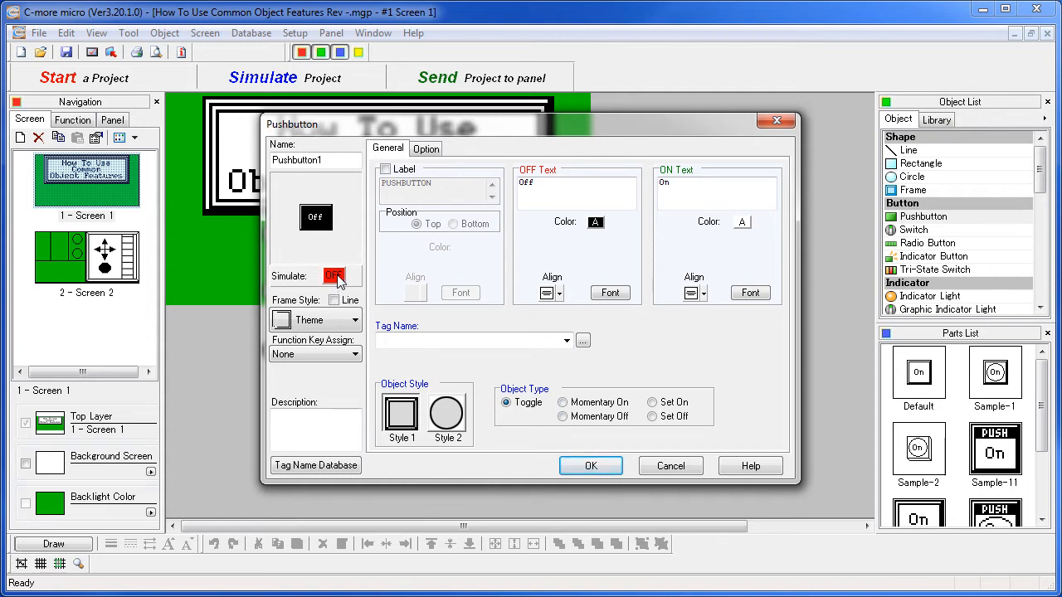
click(335, 276)
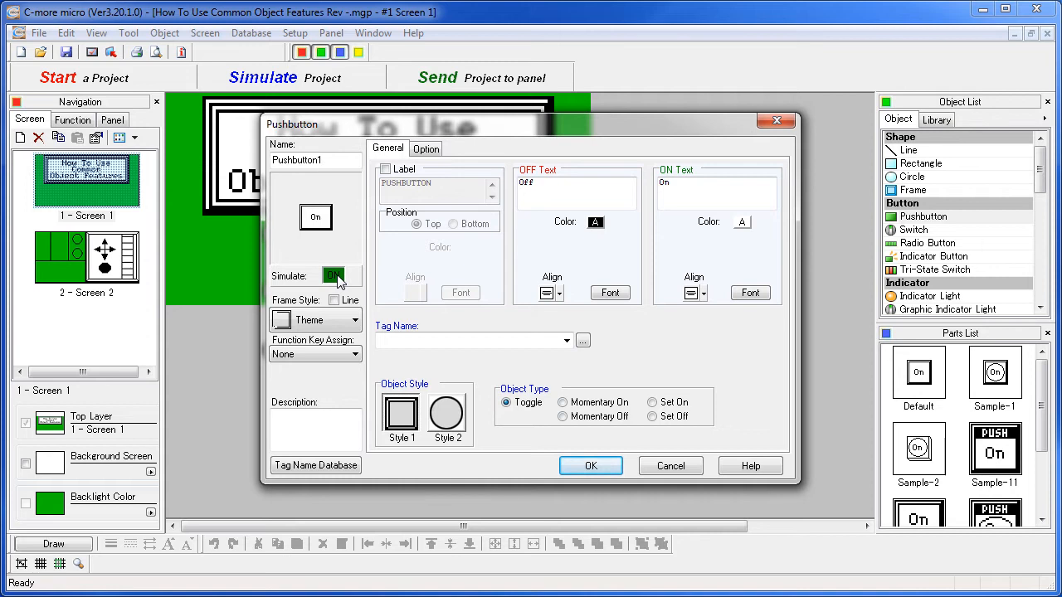
click(334, 276)
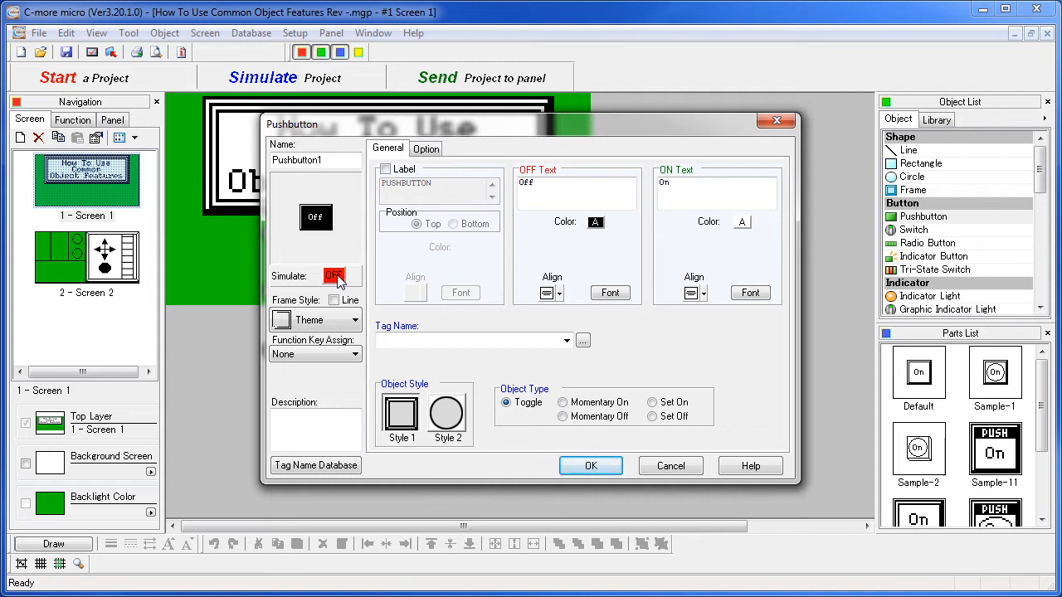
click(334, 275)
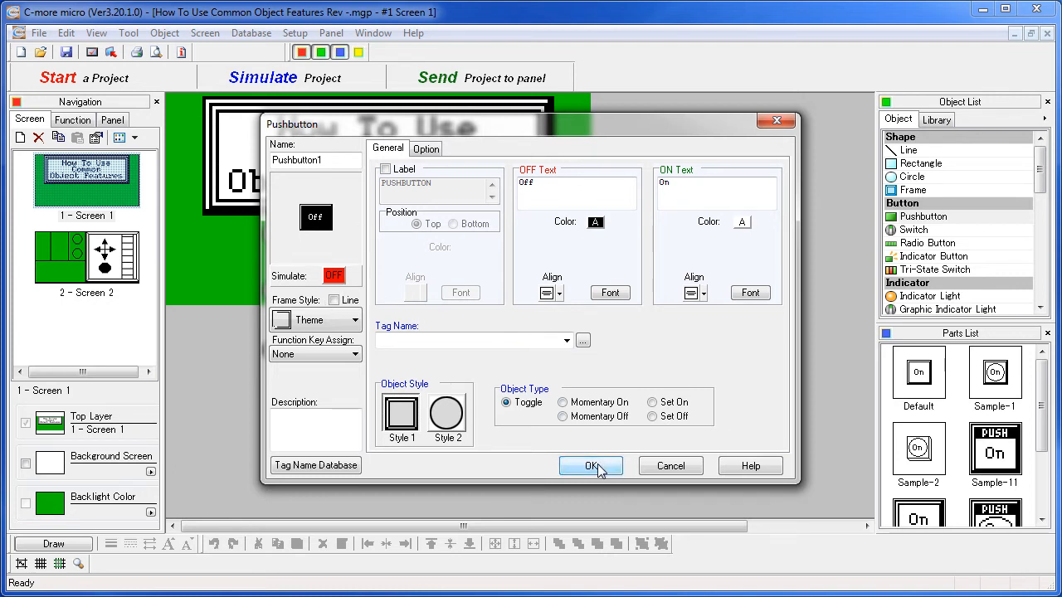
Assign the SYS GO TO SETUP MENU tag and make the button narrower and taller.
click(566, 340)
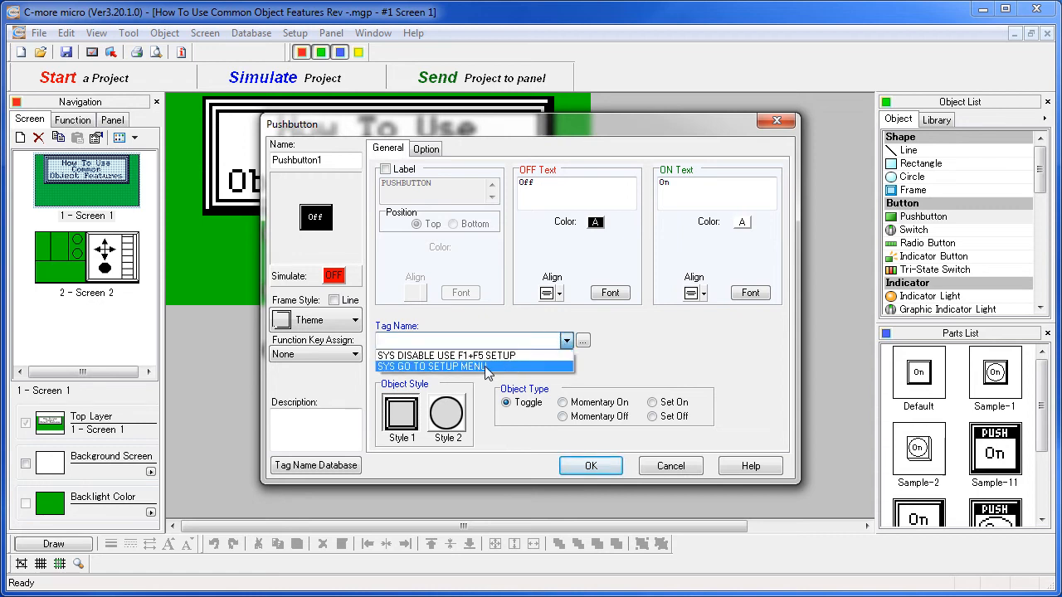
click(590, 466)
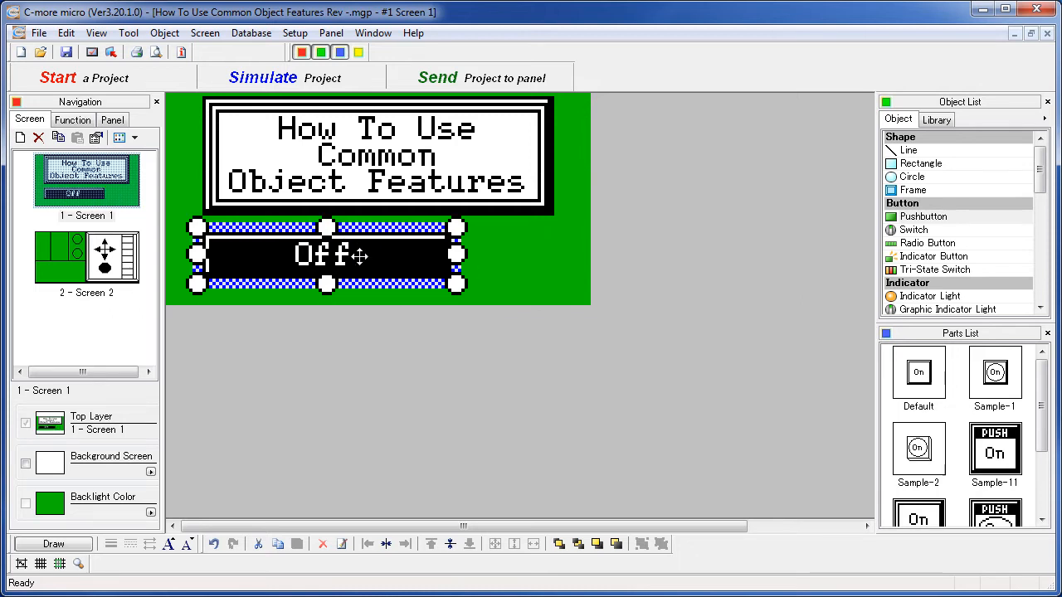
double_click(326, 254)
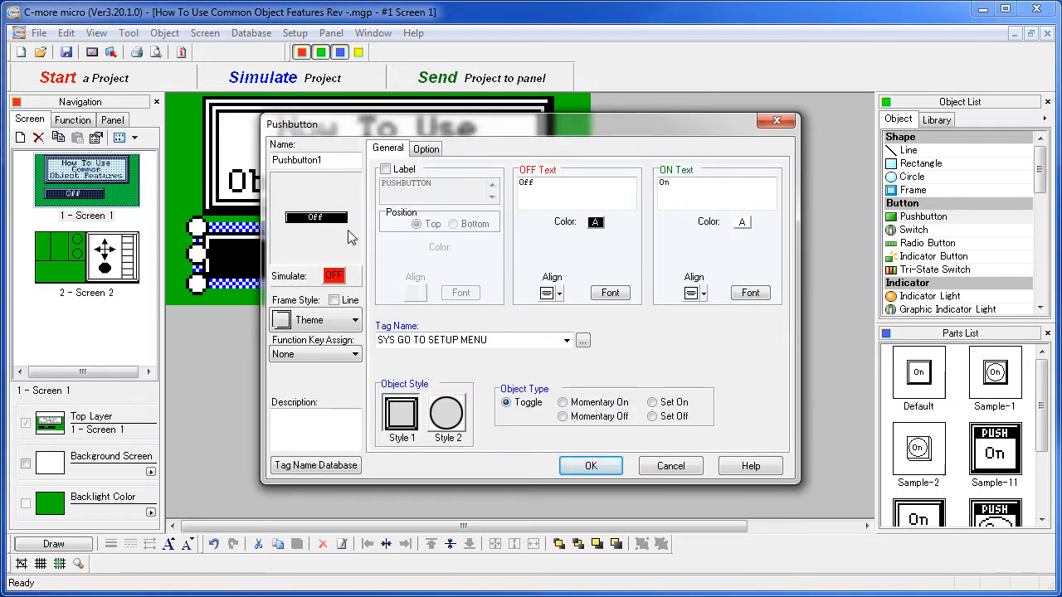
mouse_move(312, 240)
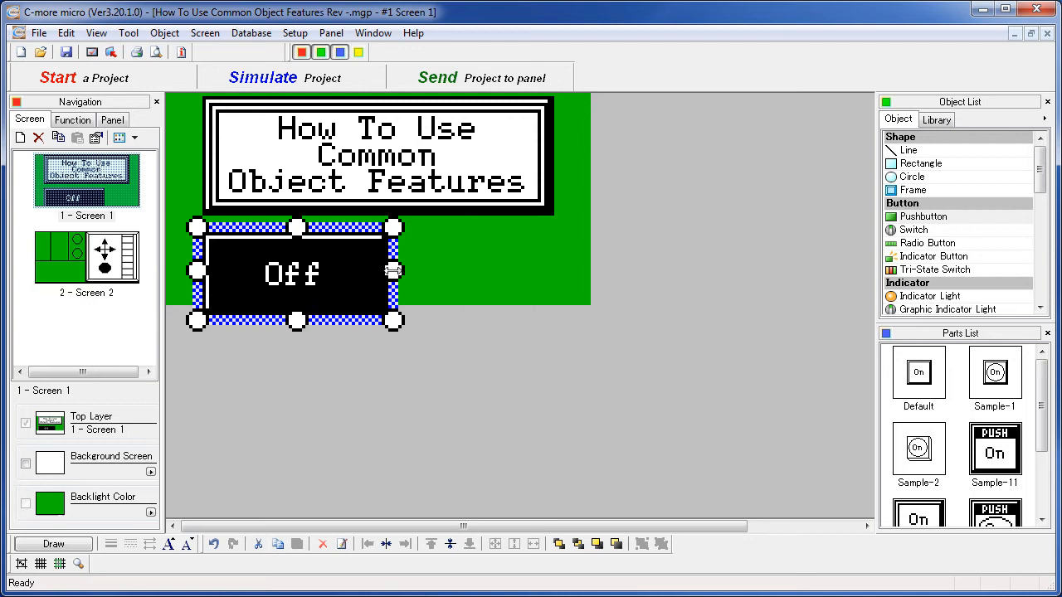
double_click(292, 274)
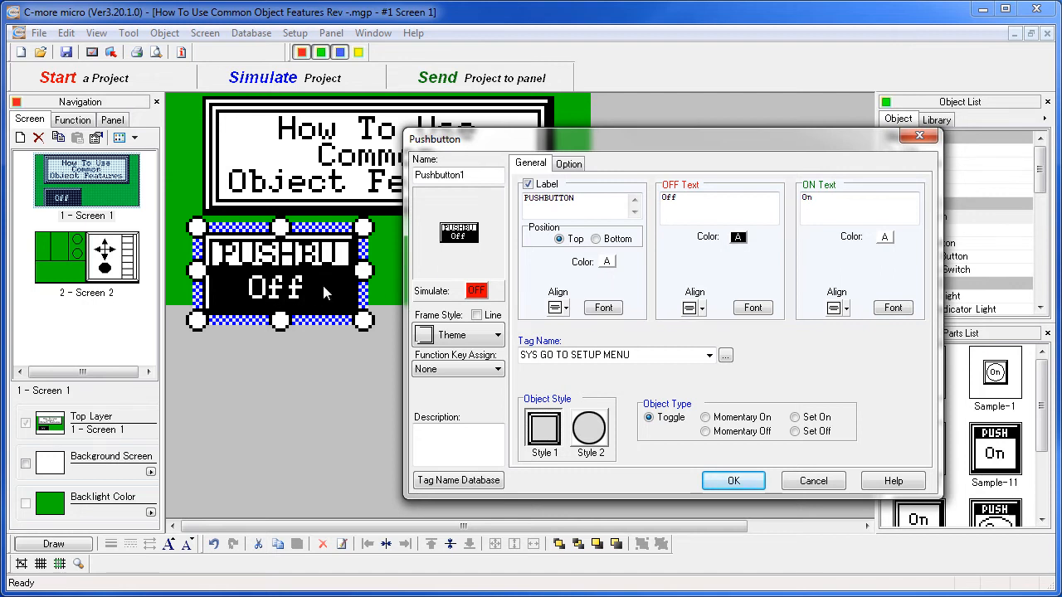
mouse_move(346, 291)
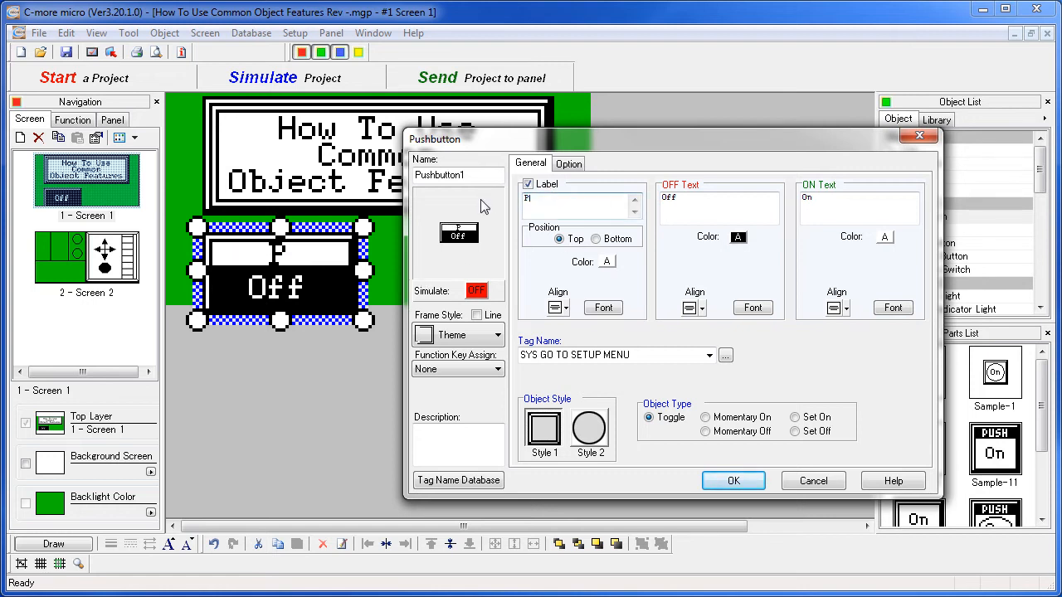
Enter 'PushMe' as the bottom label and adjust its font settings.
text(PushMe)
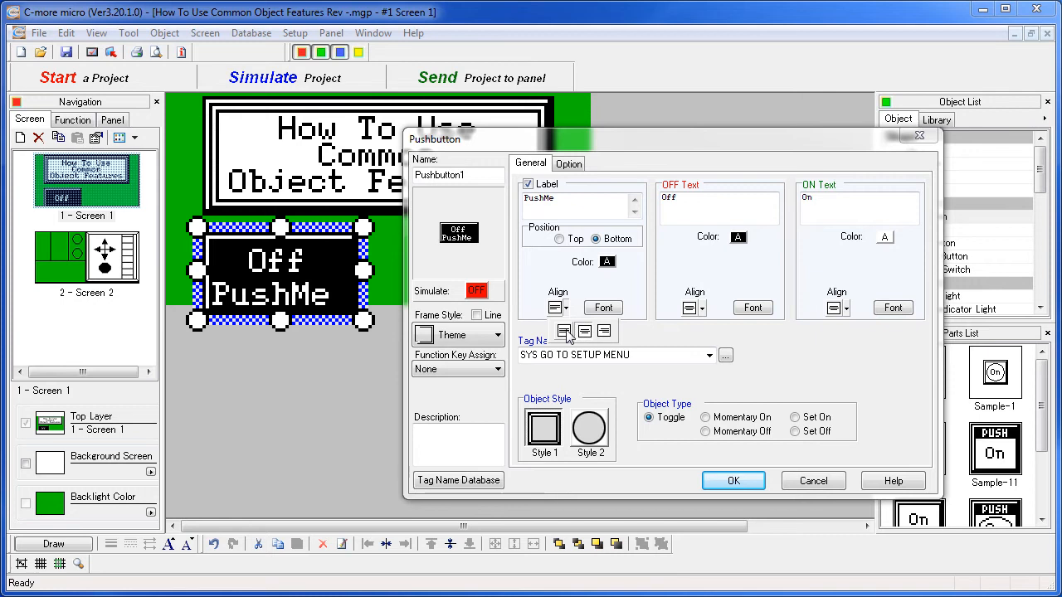
mouse_move(477, 245)
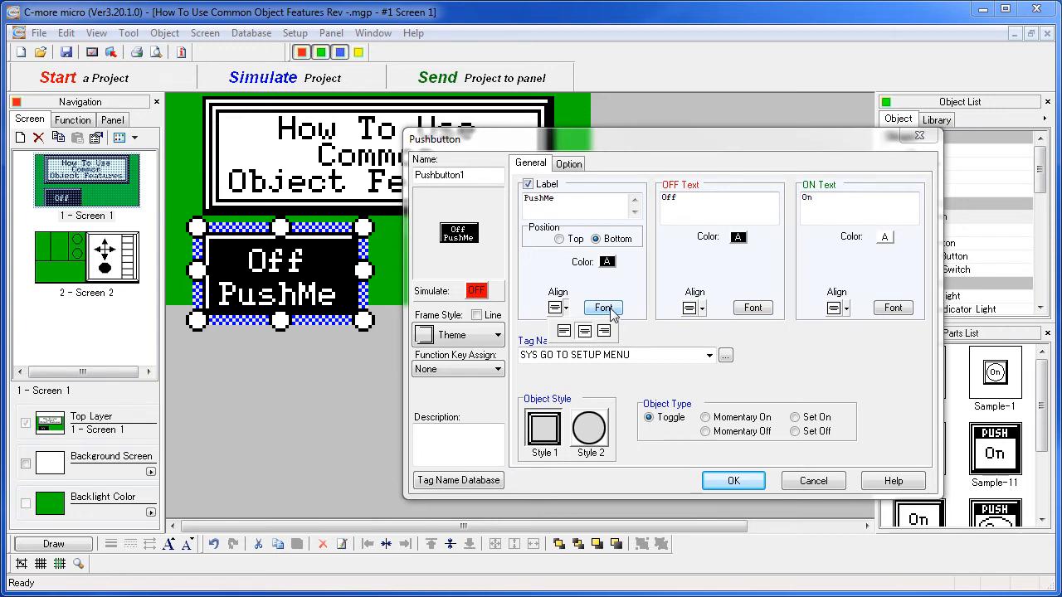
click(602, 308)
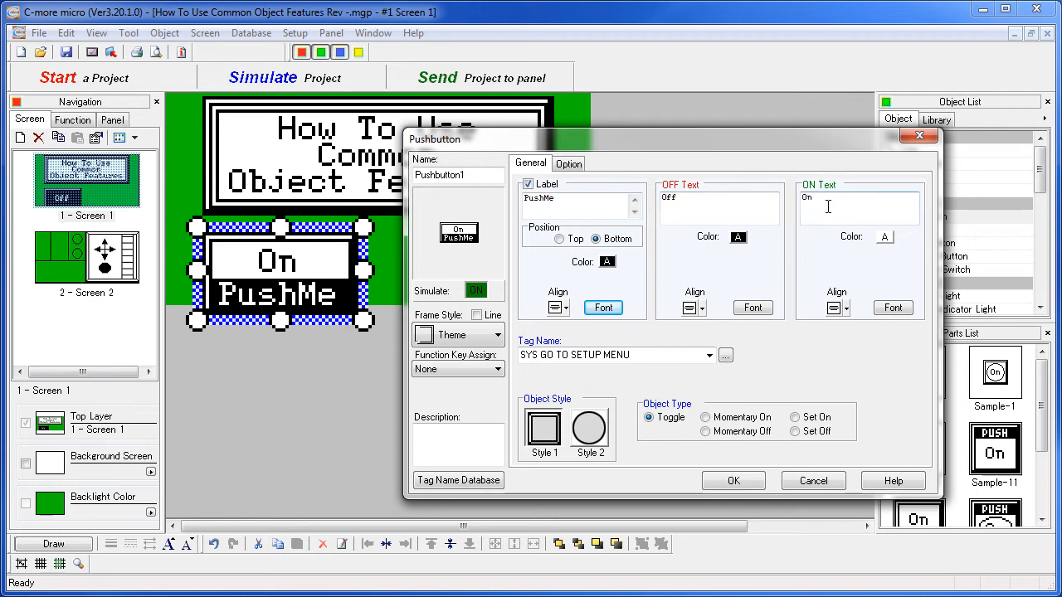
mouse_move(846, 259)
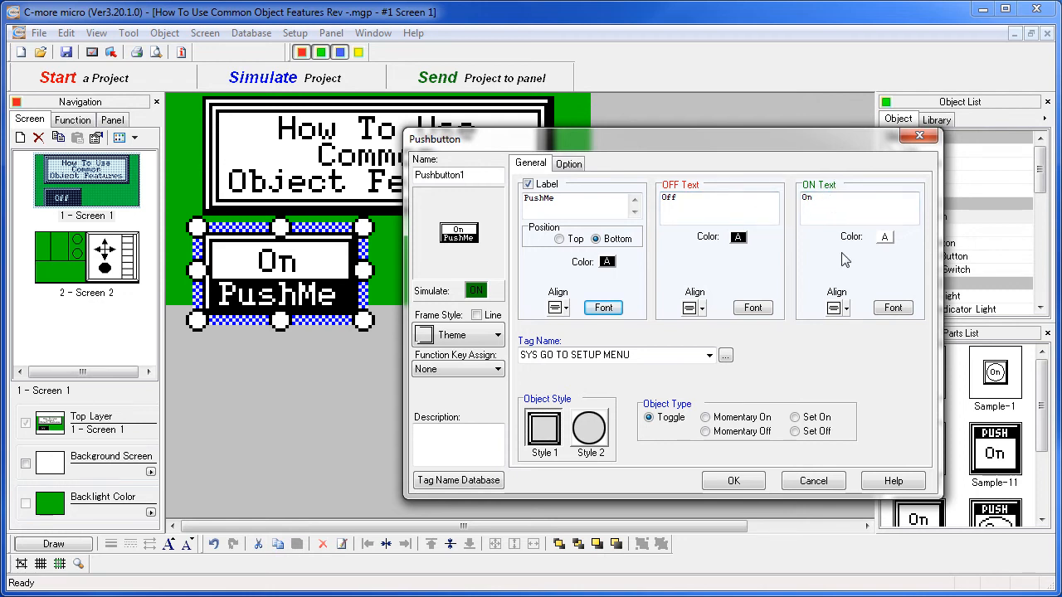
mouse_move(606, 299)
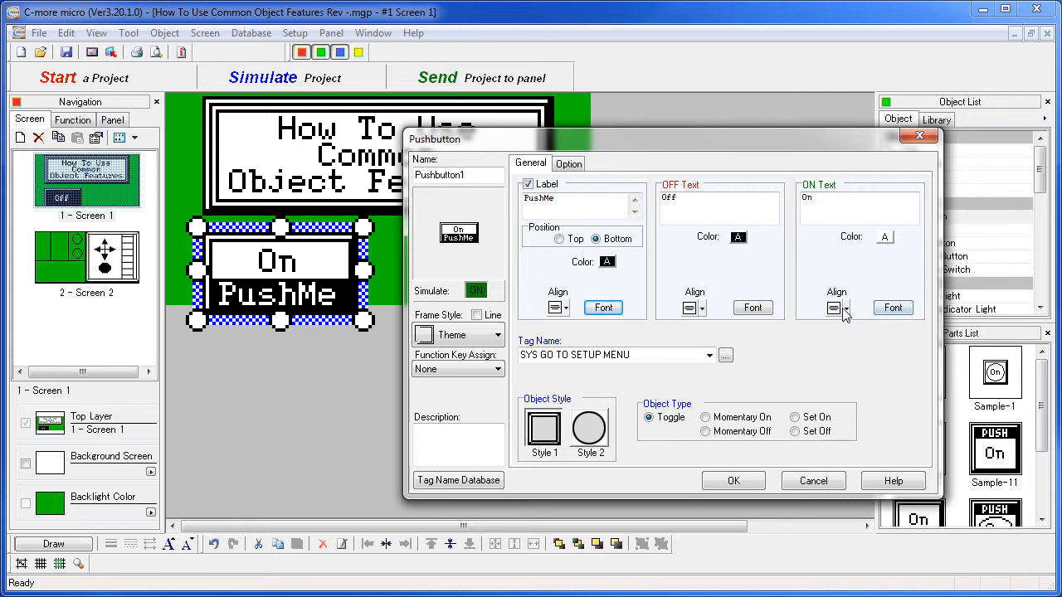
click(846, 308)
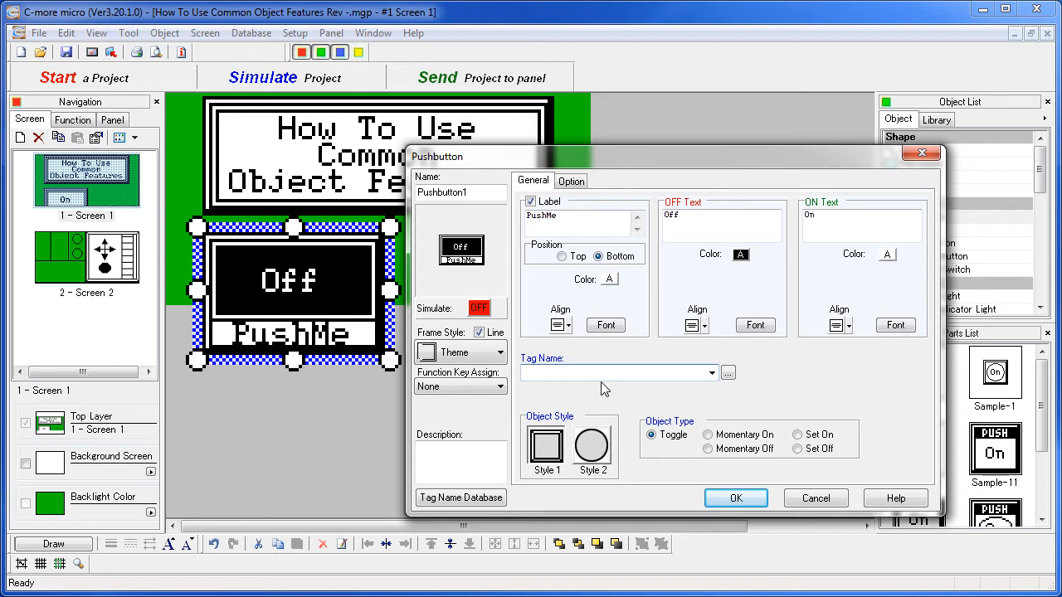
Link the button to the BUTTON tag and switch its preview to On.
click(710, 372)
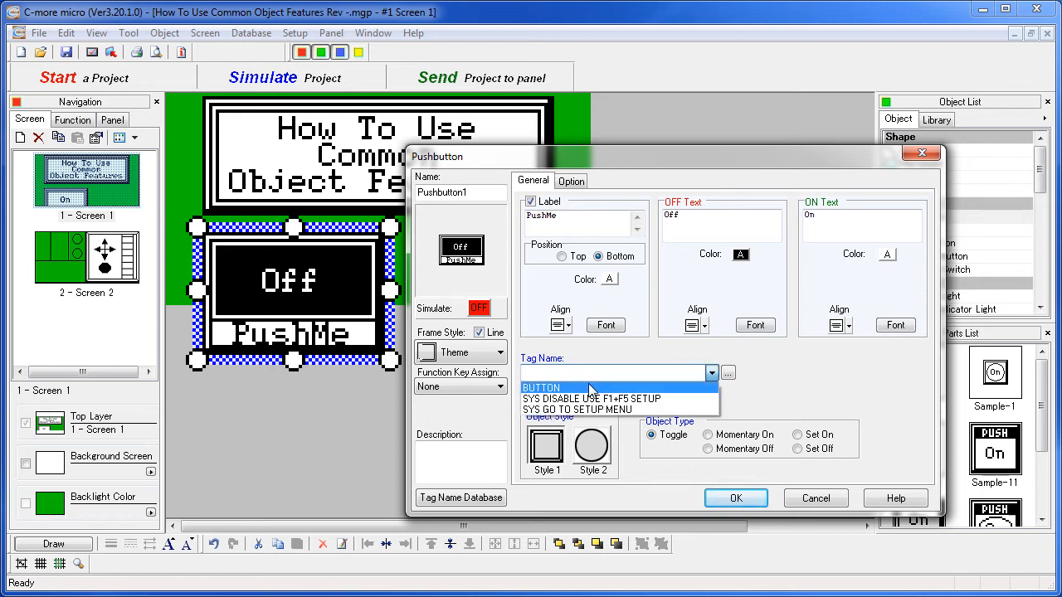
click(546, 387)
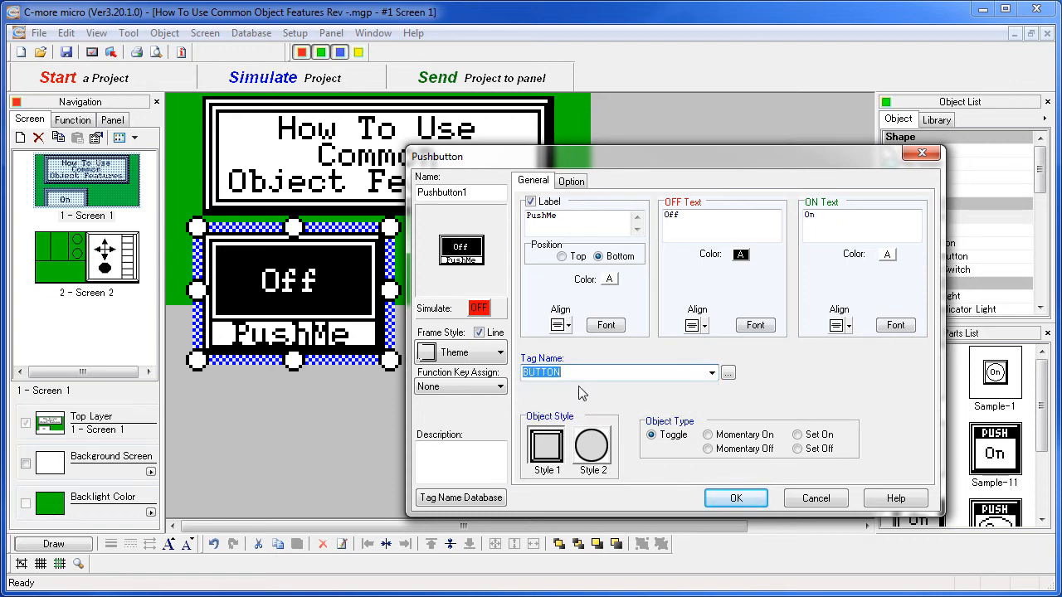
mouse_move(617, 393)
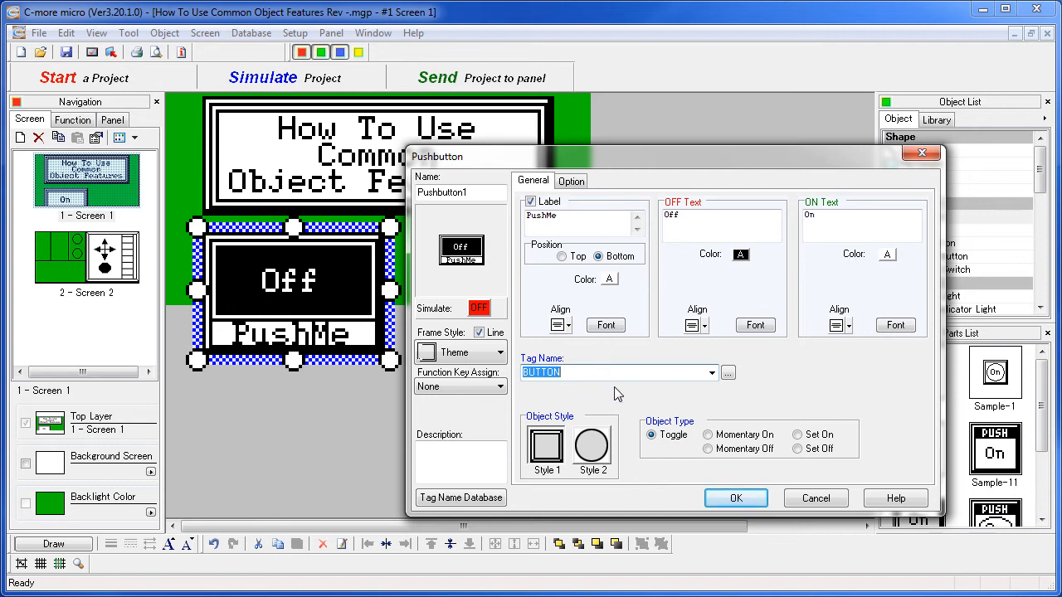
click(479, 308)
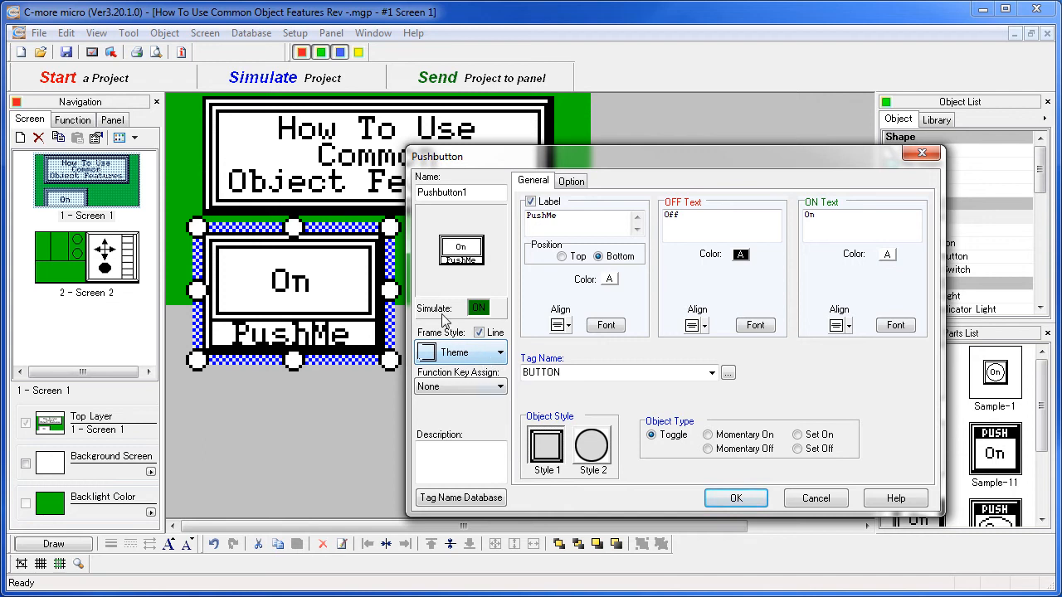
mouse_move(494, 352)
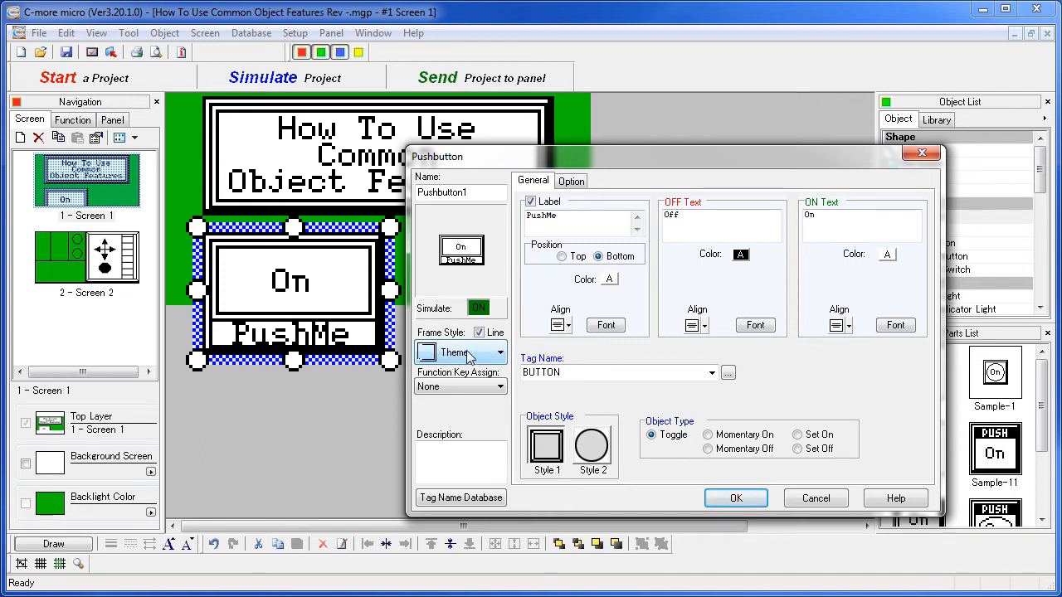
Change the frame style from Theme to Display for a double border.
click(500, 352)
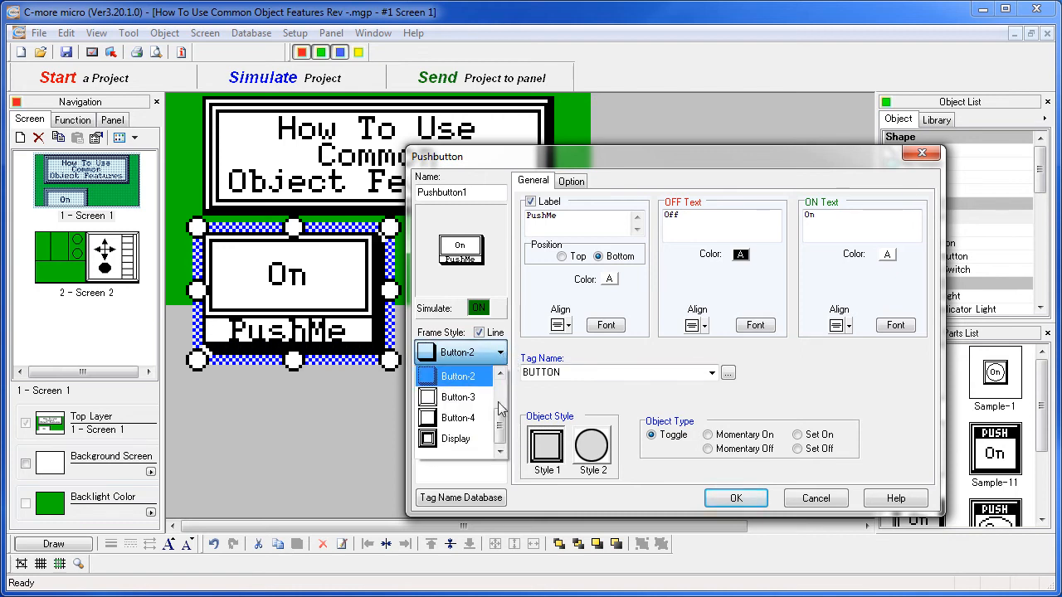
click(453, 439)
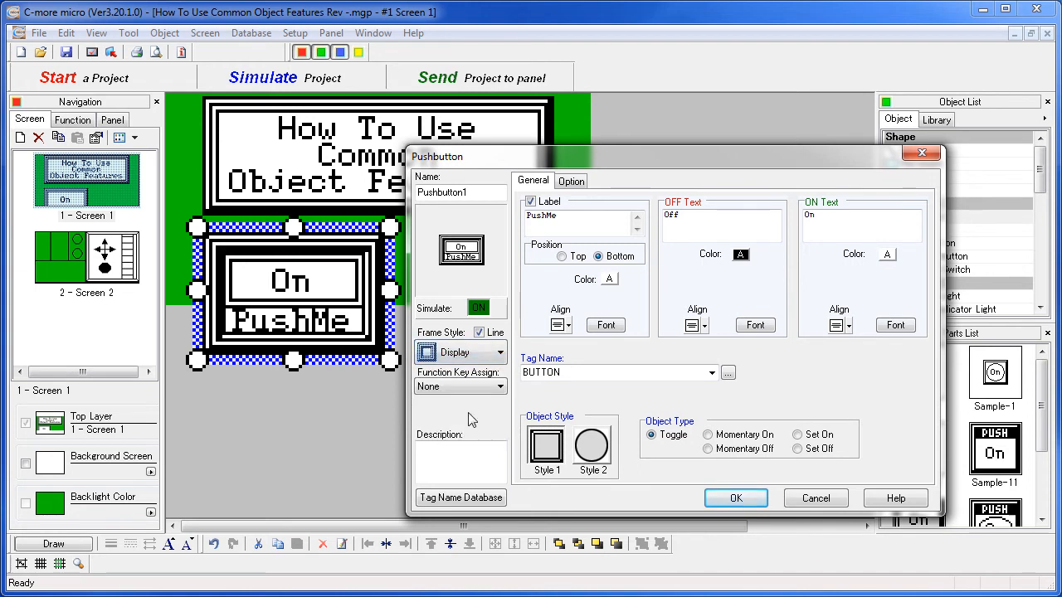
mouse_move(365, 372)
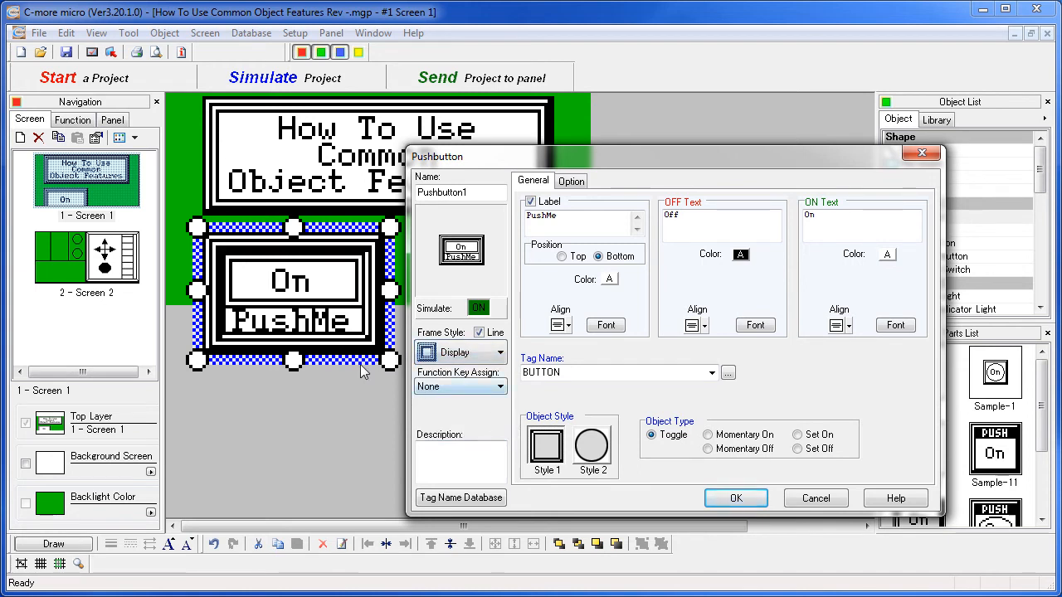
mouse_move(326, 336)
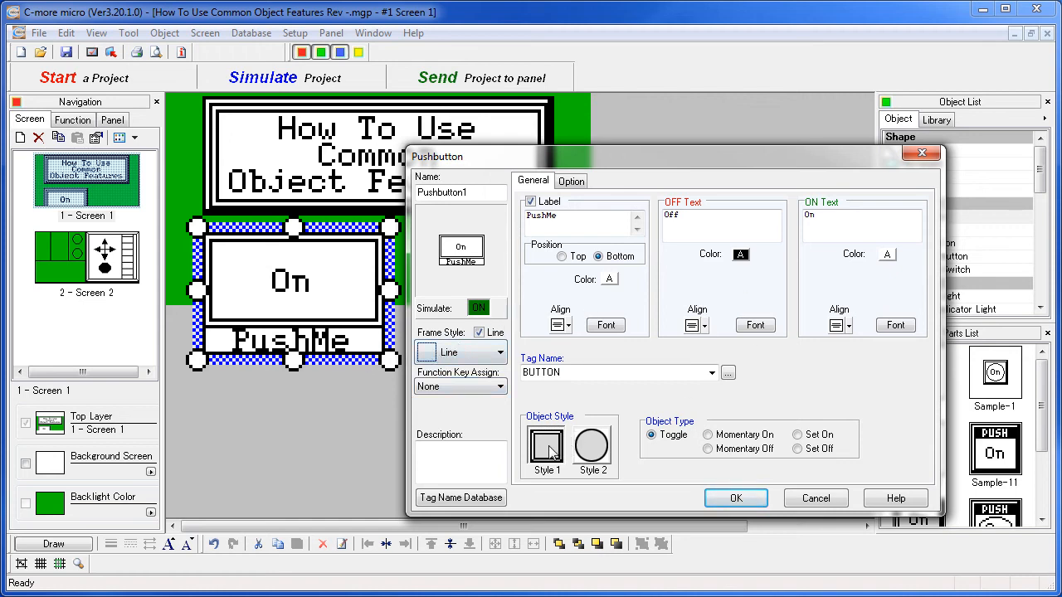
Apply the Line frame and compare square Style 1 with oval Style 2.
click(592, 444)
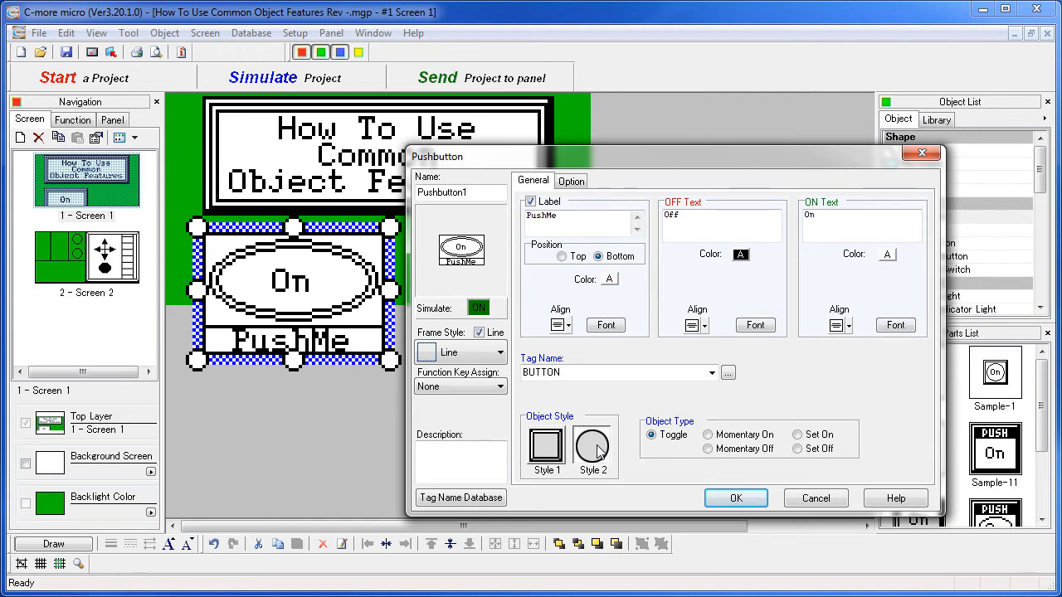
click(476, 332)
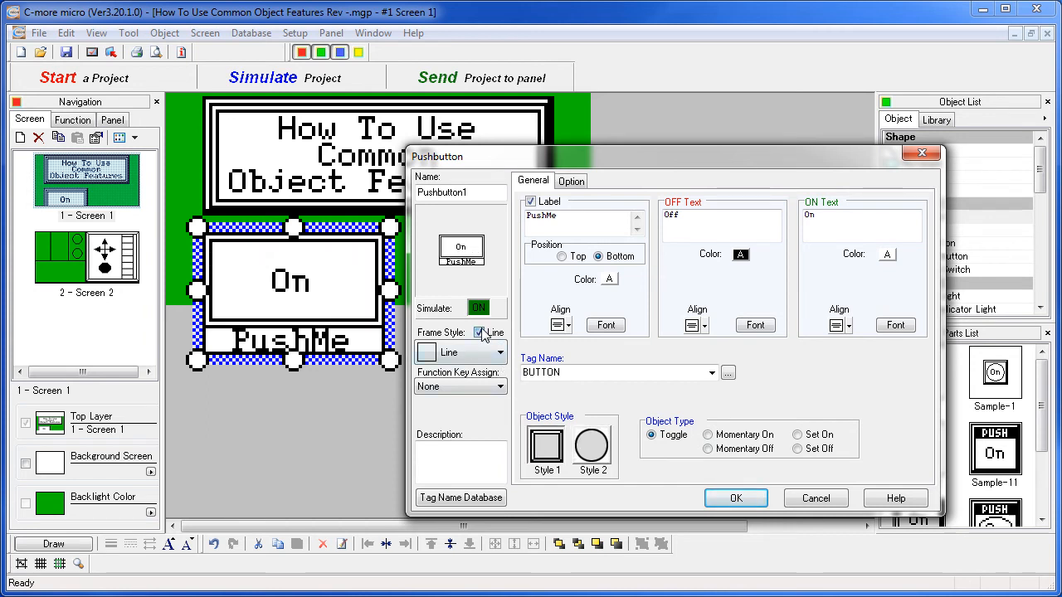
click(591, 445)
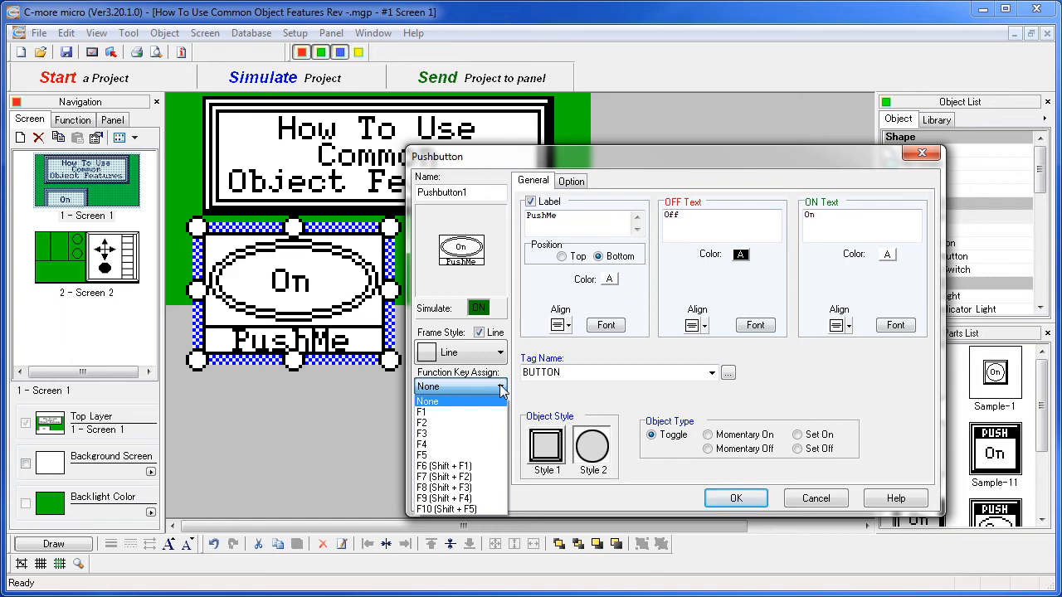
Select F2 as the function key, then review the other key choices.
click(421, 422)
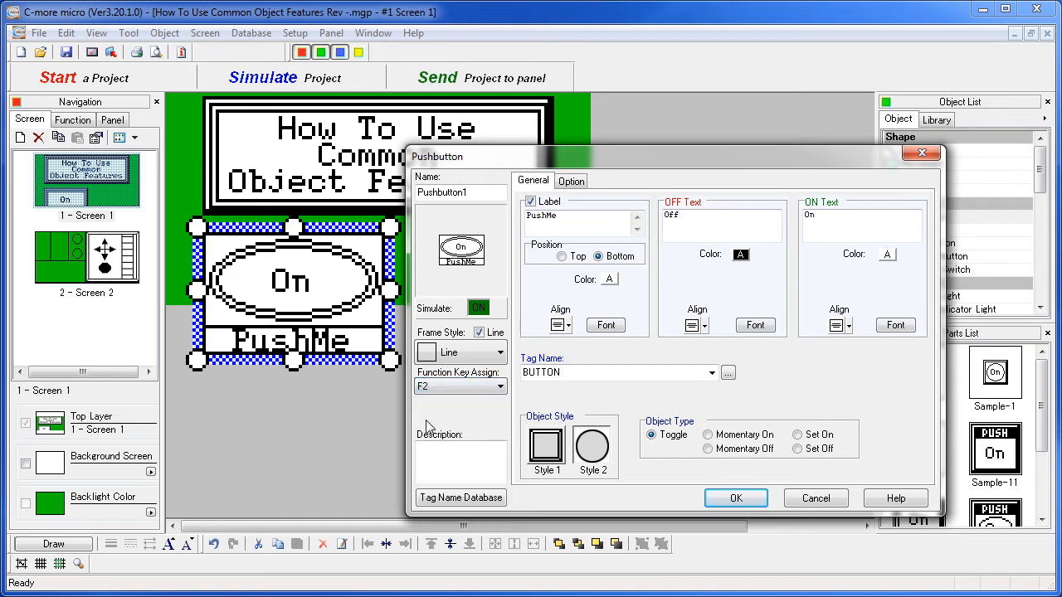
mouse_move(469, 440)
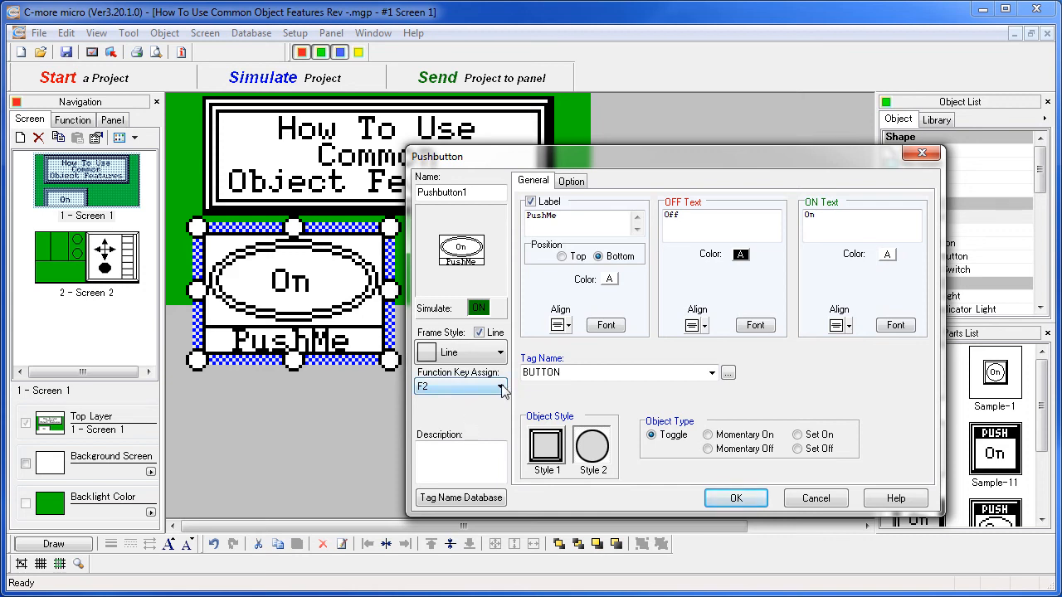
click(500, 386)
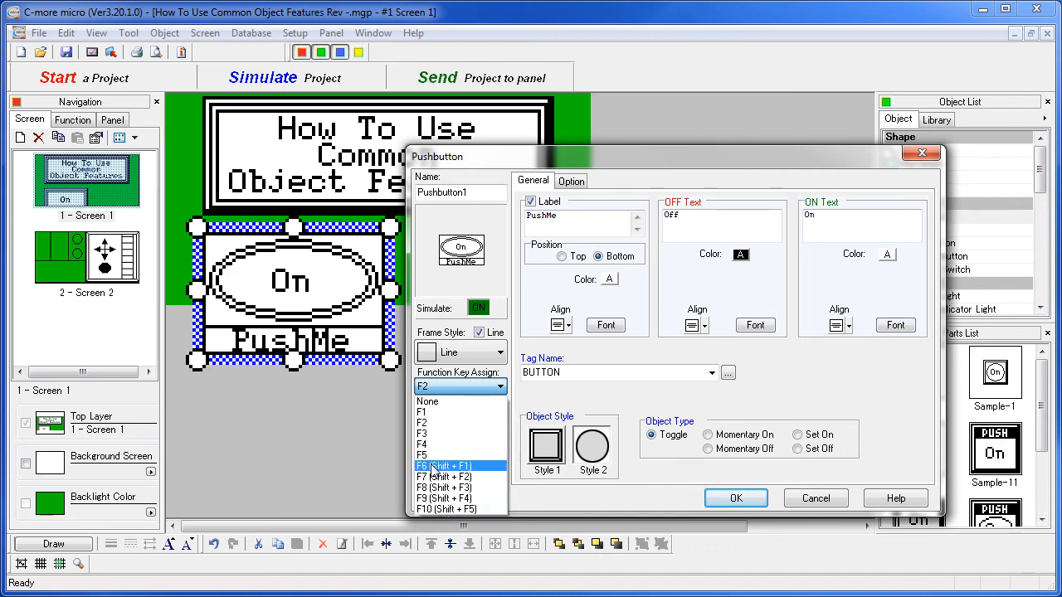
mouse_move(479, 468)
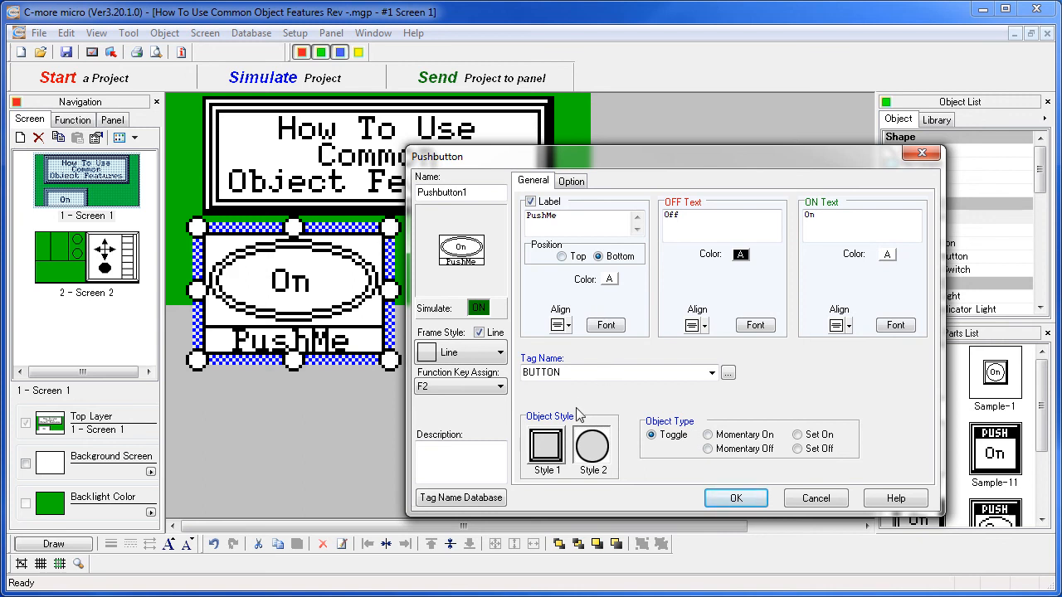
Enable Object Visibility on the Option tab with a greater-than 1 comparison.
click(571, 180)
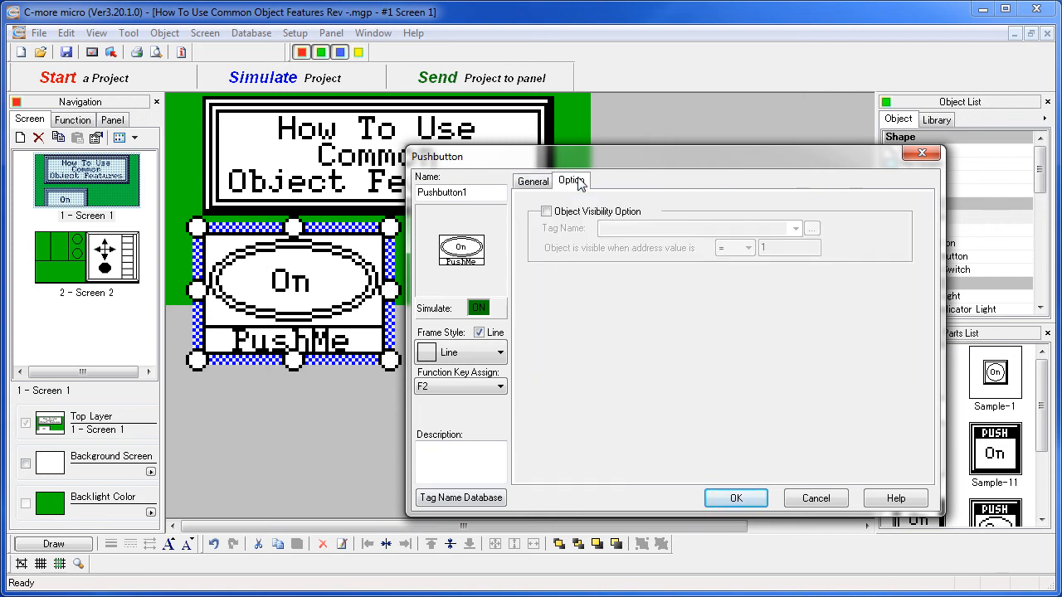
click(546, 211)
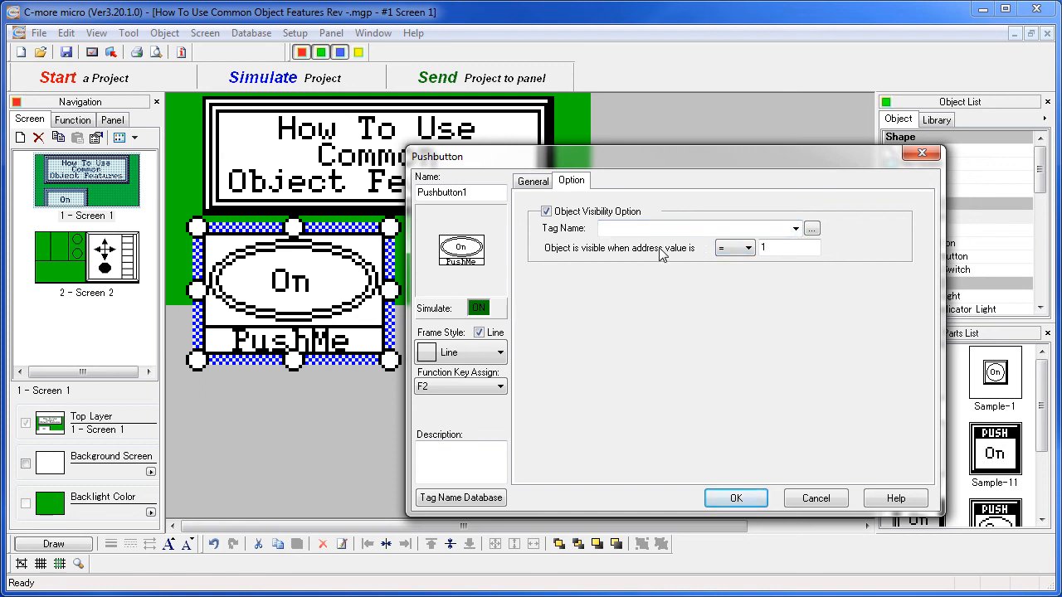
click(748, 248)
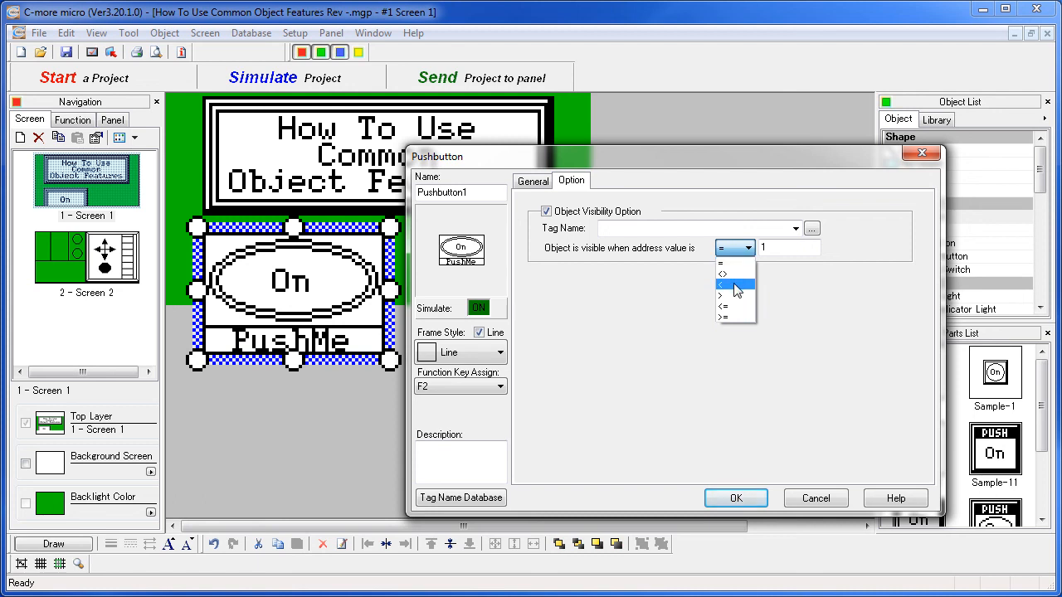
click(721, 295)
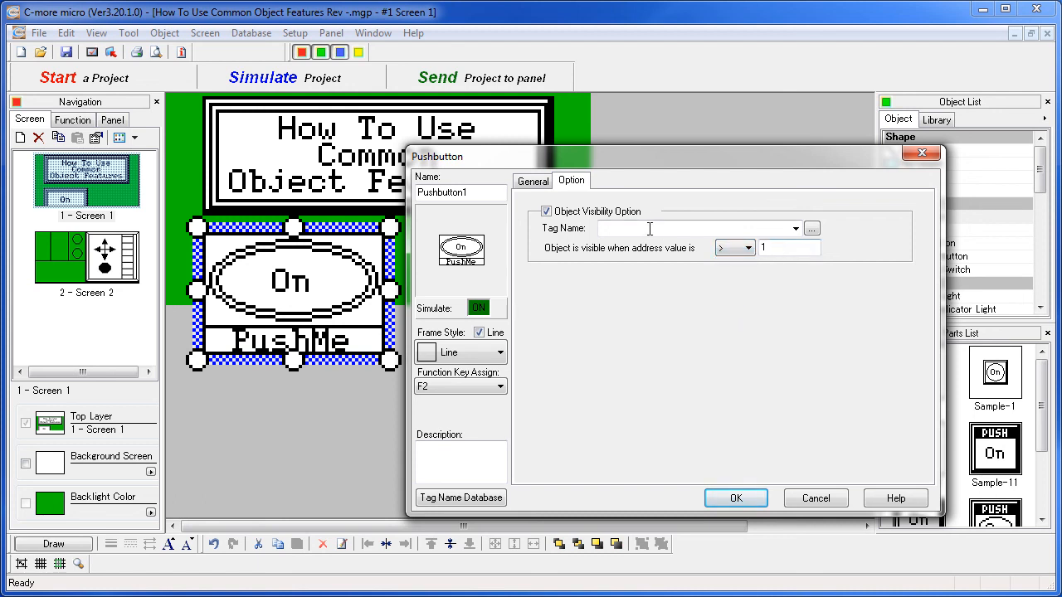